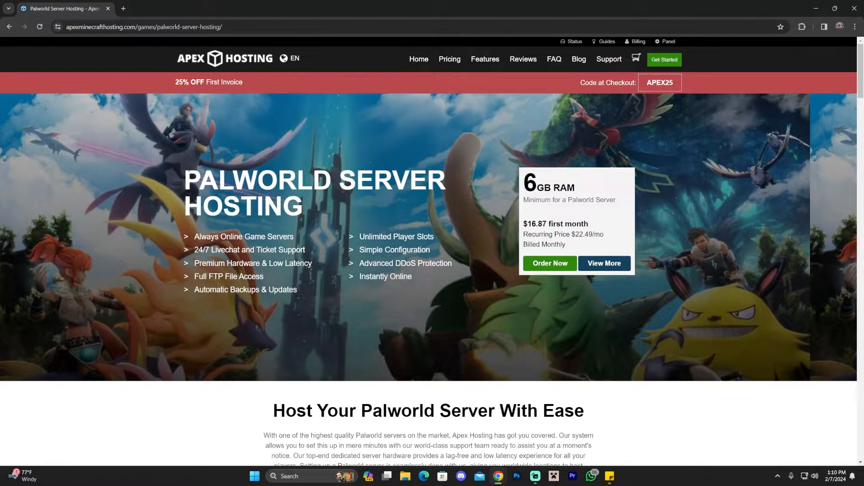
pyautogui.moveTo(322, 203)
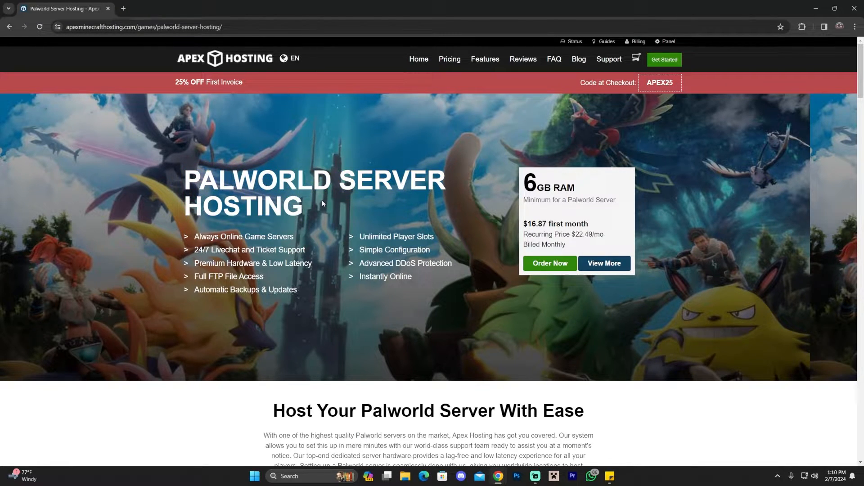
pyautogui.moveTo(404, 157)
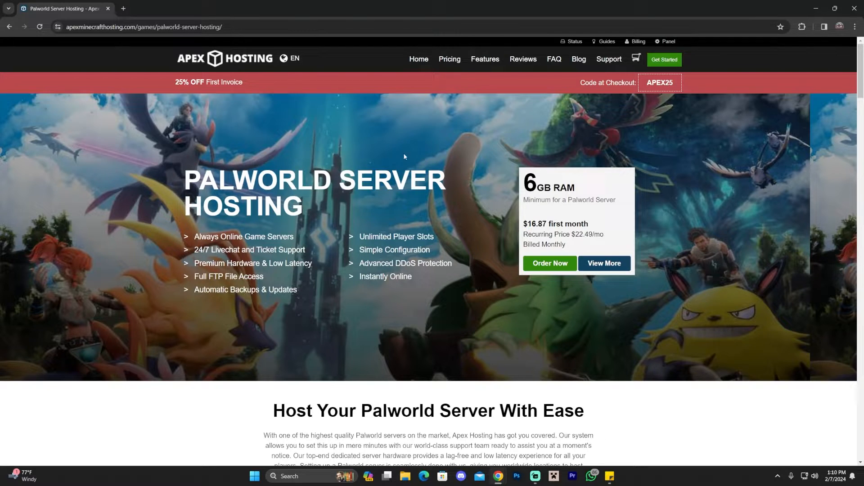
pyautogui.moveTo(312, 208)
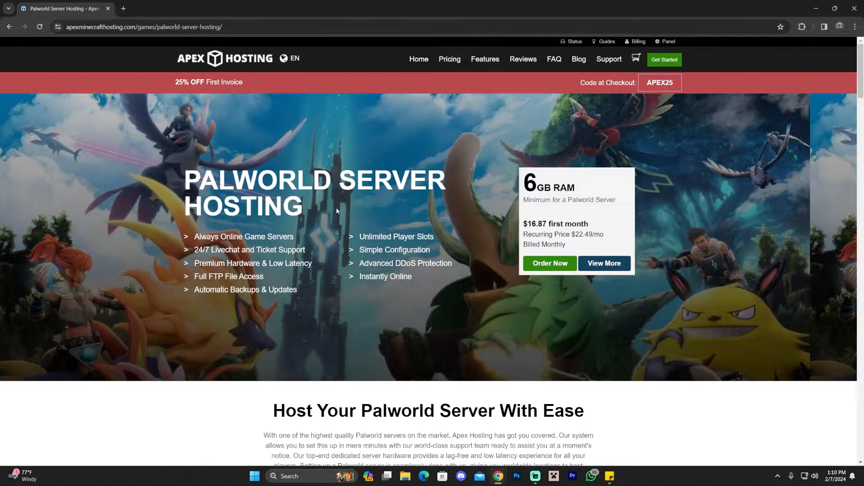
pyautogui.moveTo(457, 173)
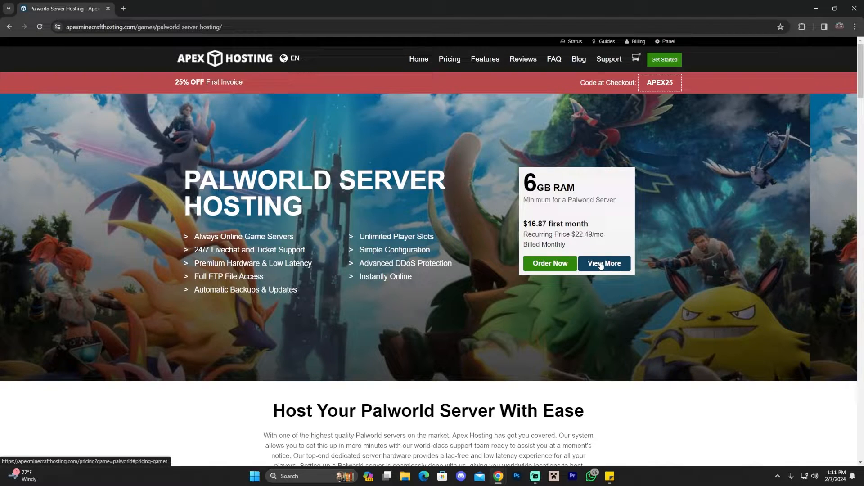
# - Compare Palworld plan prices in euros and Canadian dollars, then order the 8GB RAM plan
pyautogui.click(604, 262)
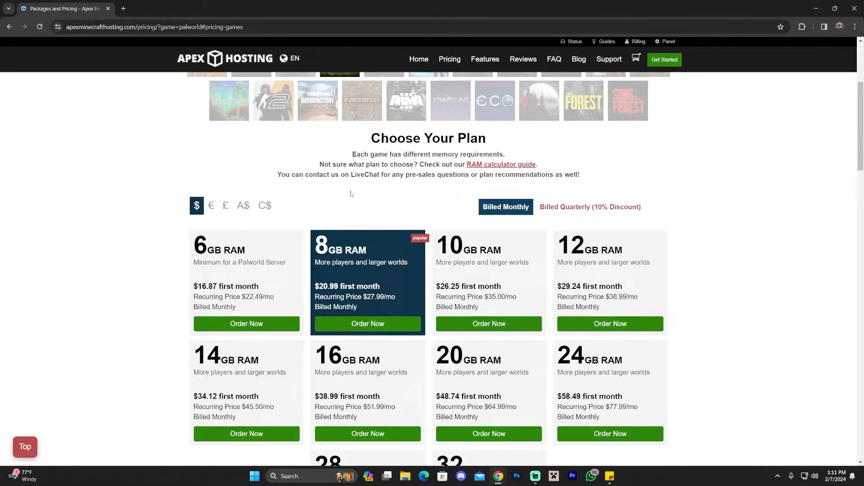
pyautogui.scroll(-3)
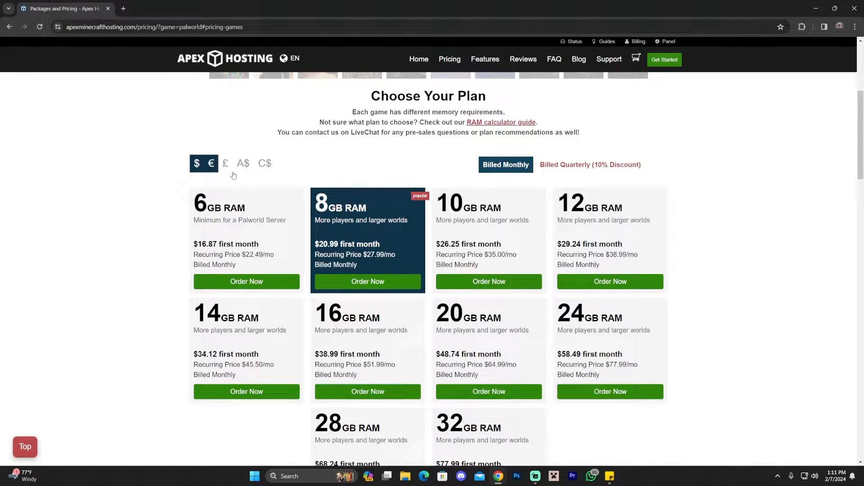
pyautogui.click(265, 163)
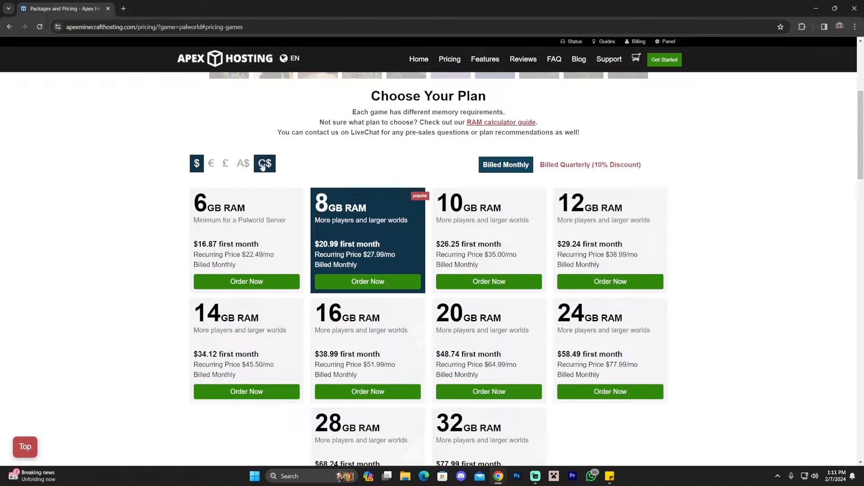
pyautogui.click(196, 163)
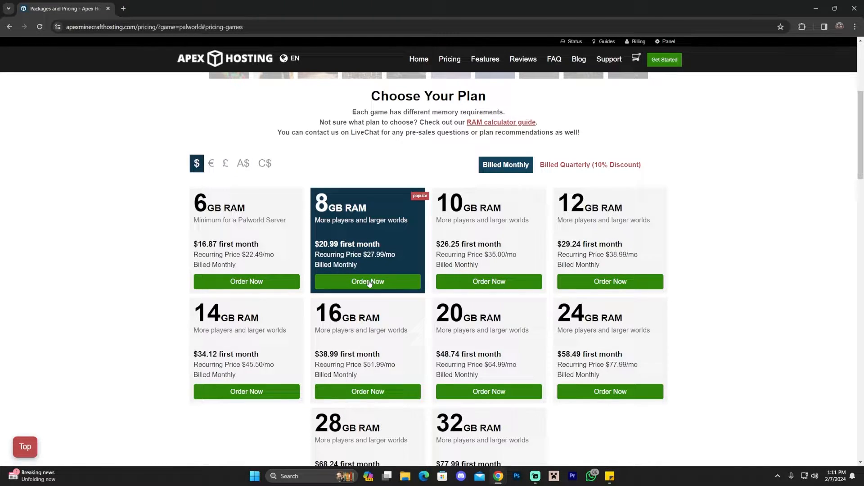
pyautogui.click(367, 281)
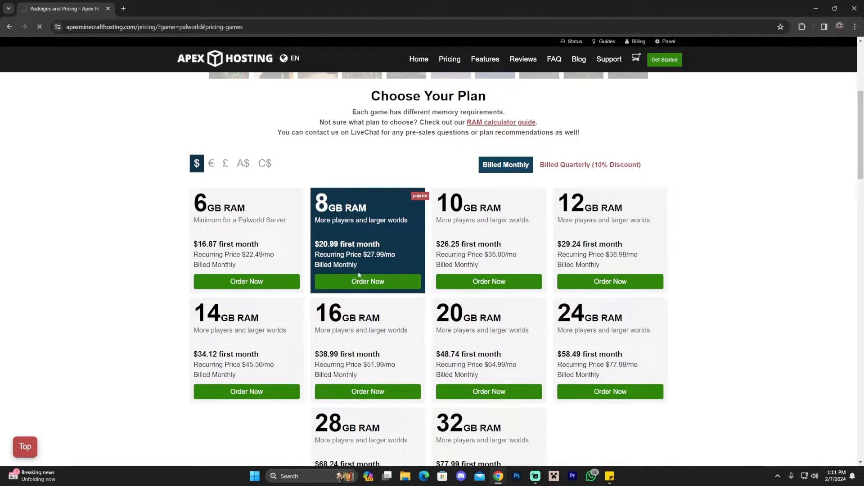
# - Set the server location to Dallas, Texas
pyautogui.click(368, 281)
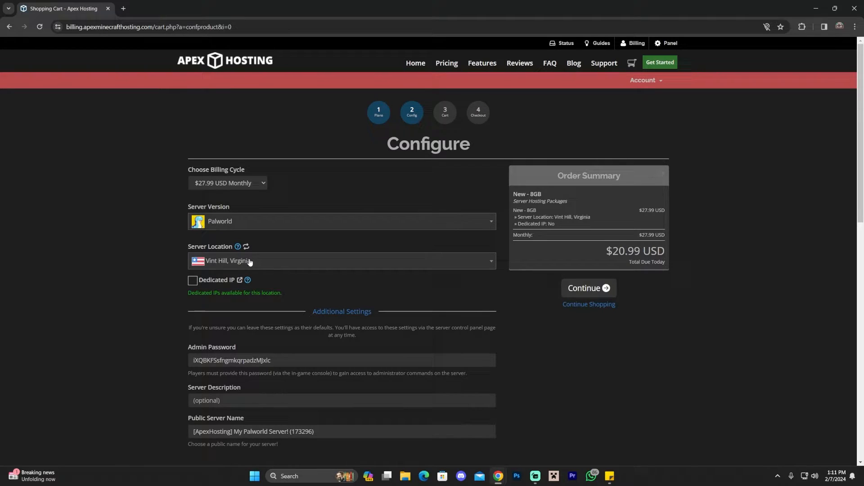
pyautogui.click(341, 260)
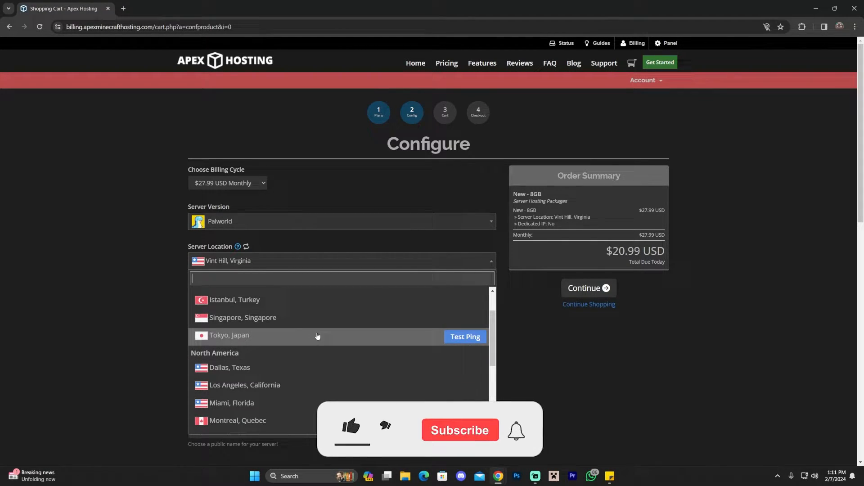
pyautogui.scroll(-3)
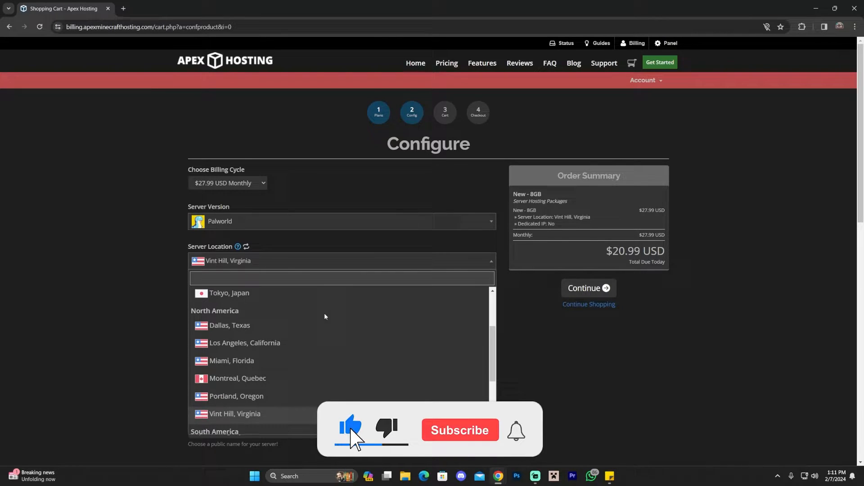
pyautogui.click(230, 325)
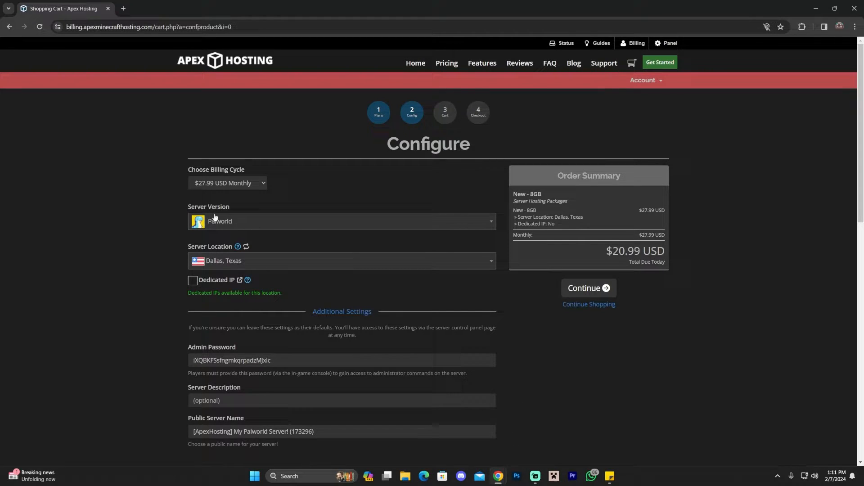
# - Review the server version list, keeping Palworld selected
pyautogui.click(341, 221)
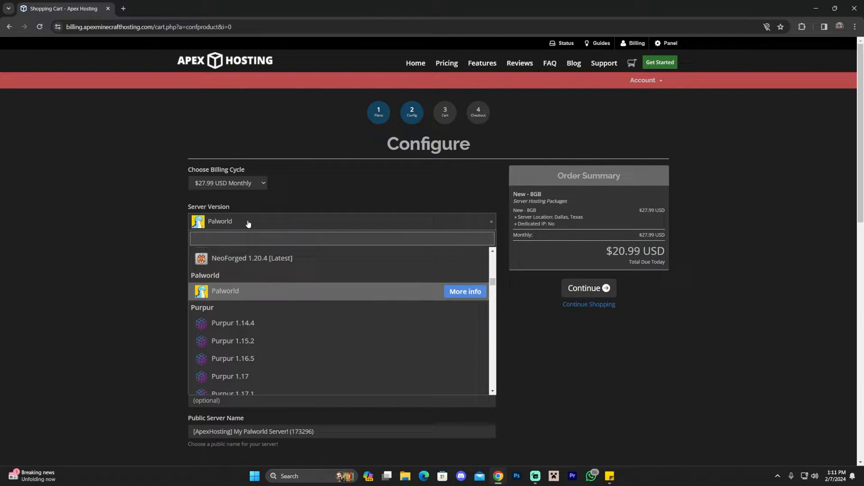
pyautogui.scroll(-3)
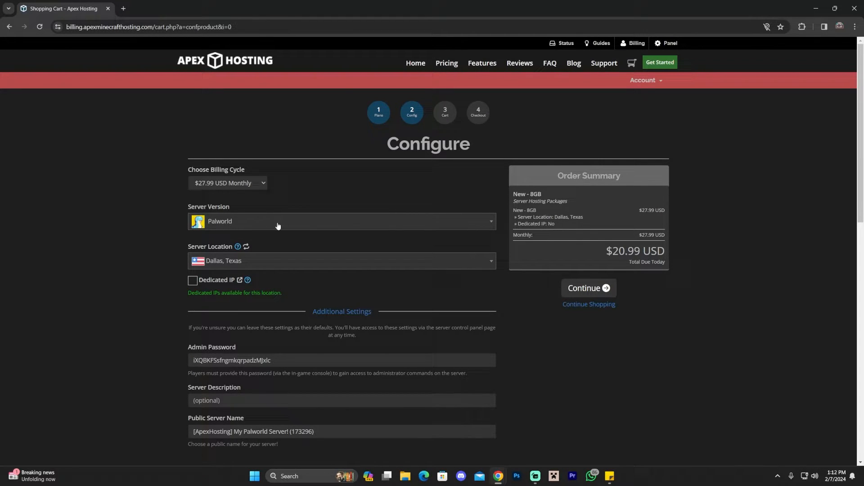
pyautogui.scroll(-3)
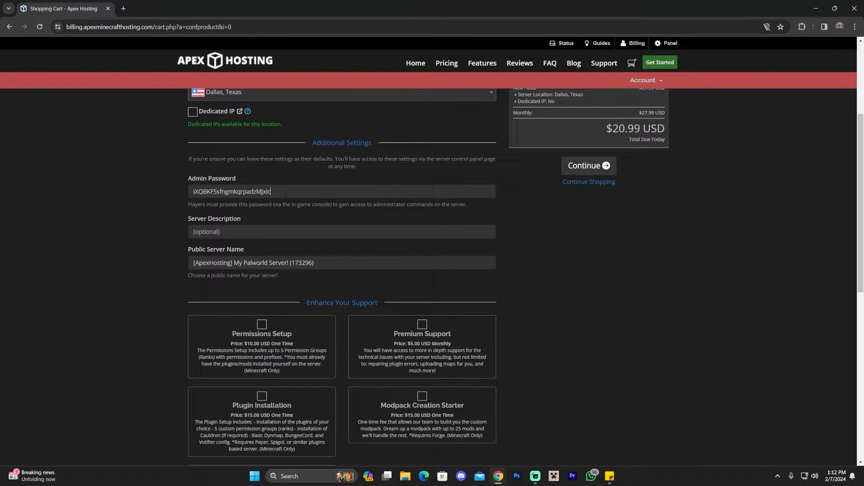
pyautogui.moveTo(246, 220)
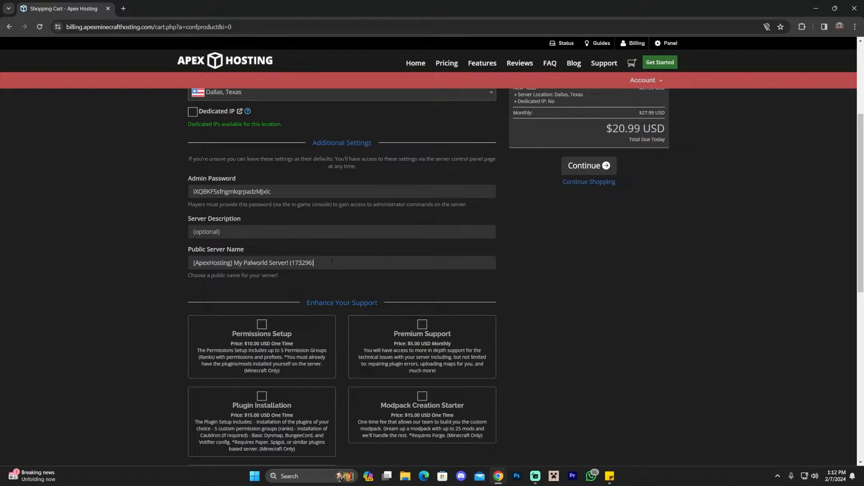
# - Replace the default public server name with 'Apex Hosting Palworld'
pyautogui.tripleClick(252, 262)
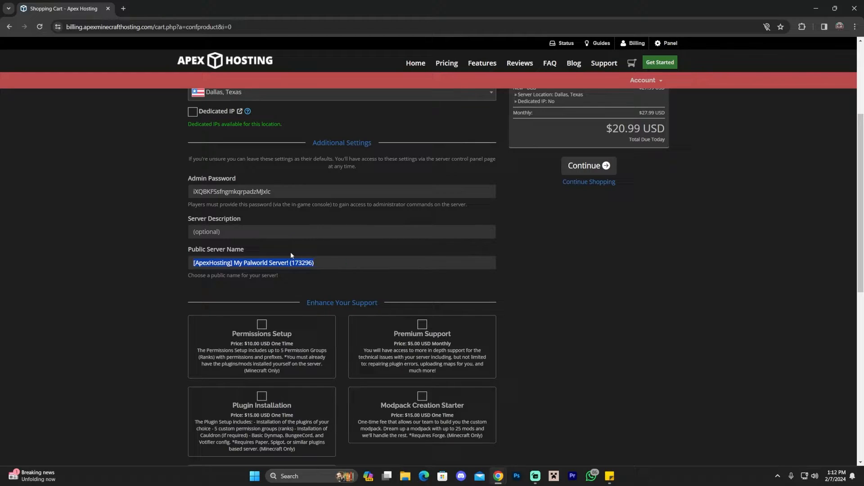
pyautogui.write('Apex Hosting Palword')
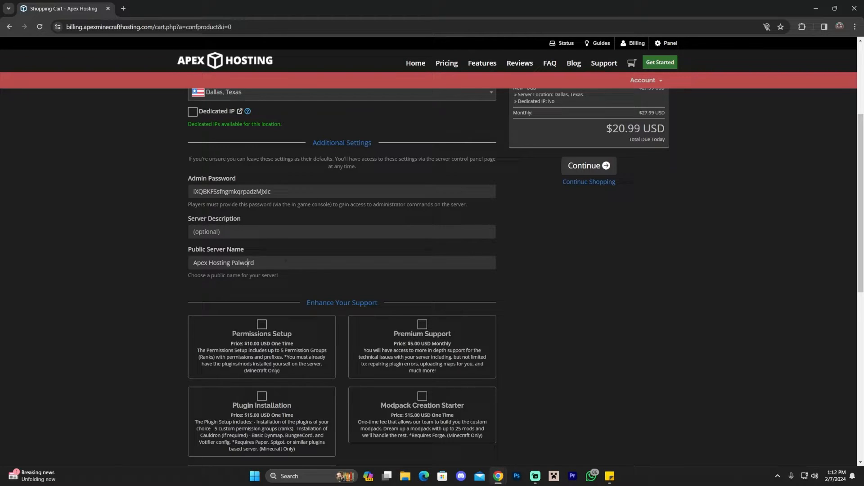
pyautogui.scroll(-3)
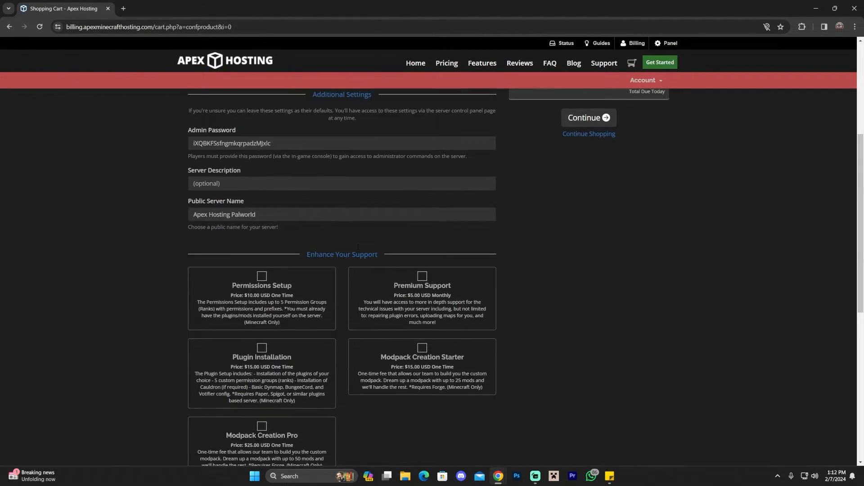
pyautogui.scroll(-3)
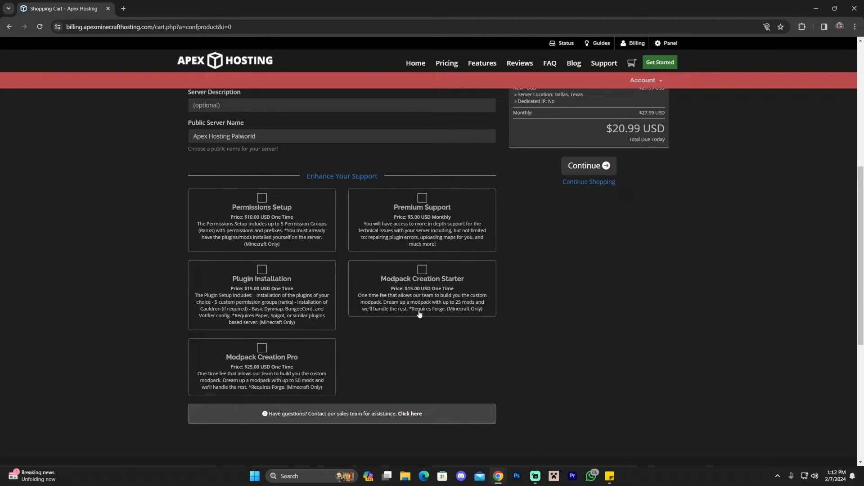
pyautogui.moveTo(380, 293)
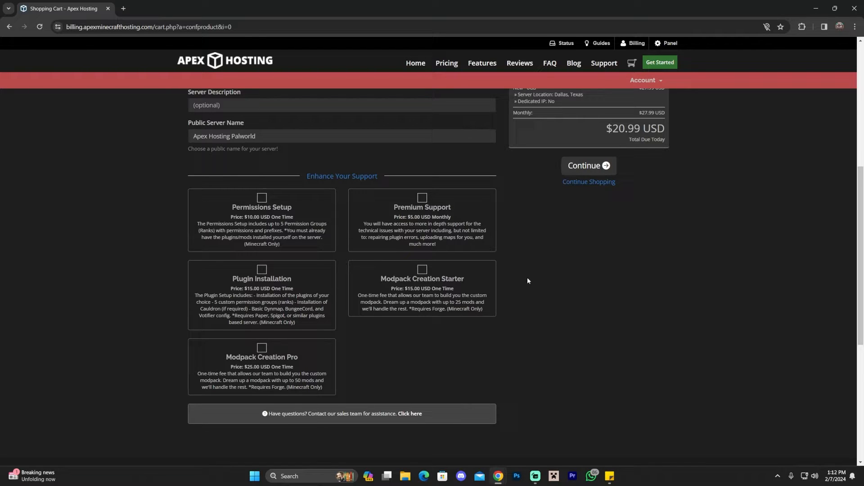
pyautogui.click(257, 136)
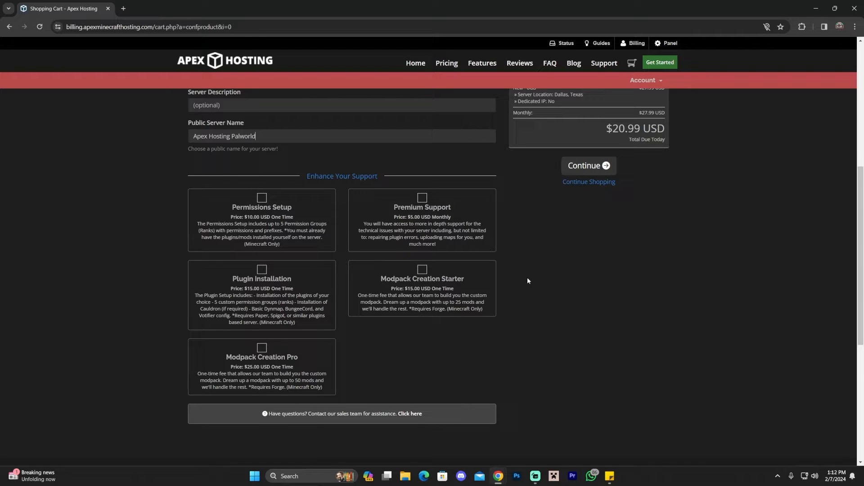
pyautogui.moveTo(347, 283)
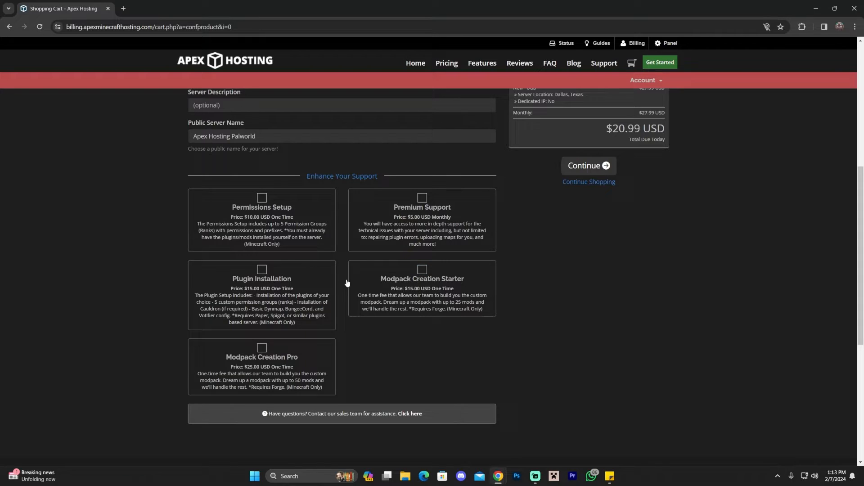
pyautogui.moveTo(340, 273)
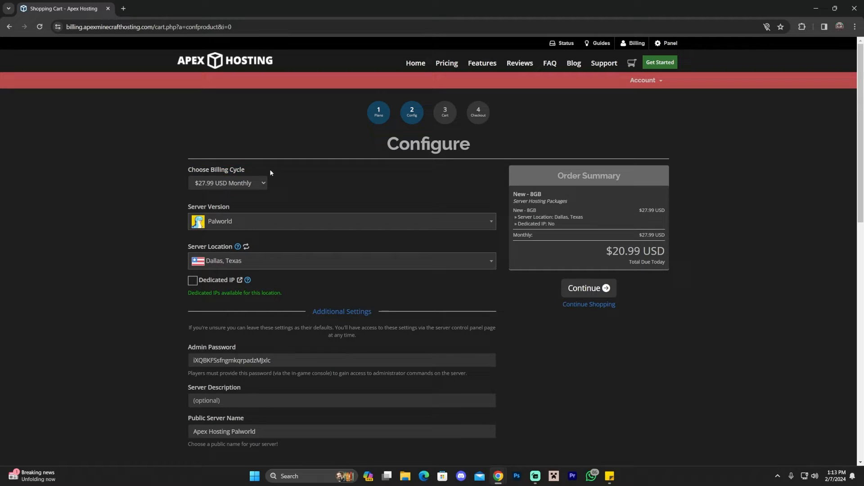
pyautogui.click(227, 182)
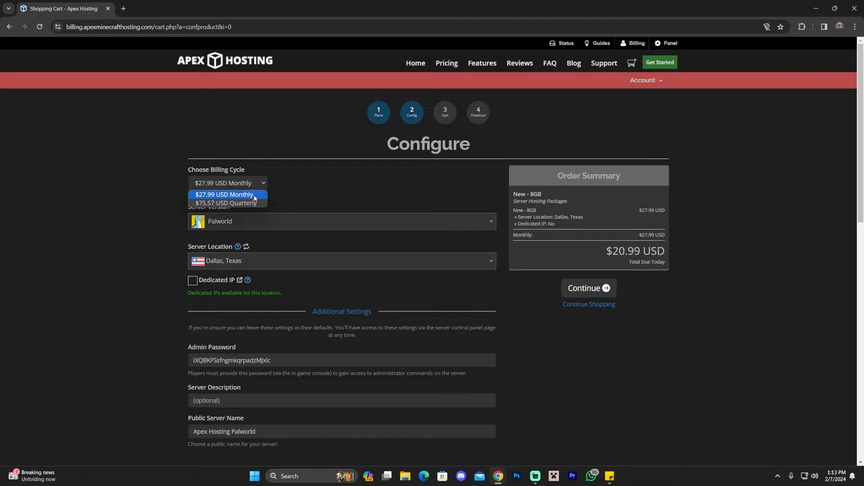
pyautogui.moveTo(226, 203)
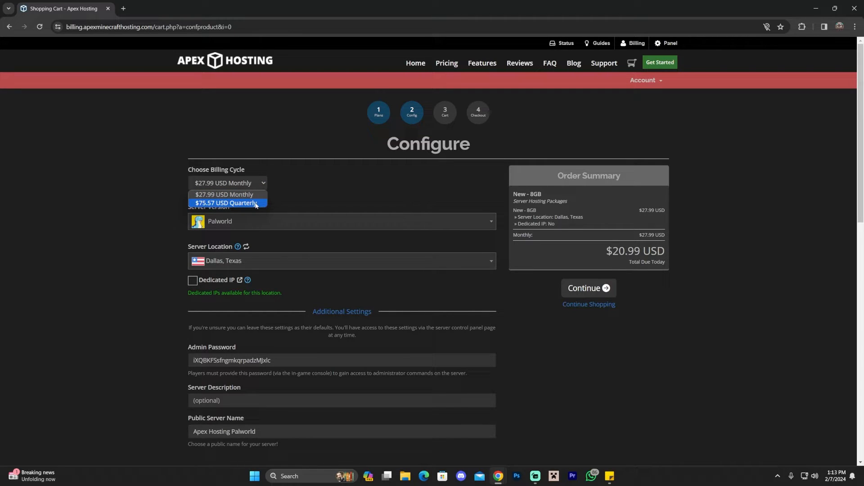
# - Keep billing monthly after trying Quarterly, and add a dedicated IP for $31.99 monthly
pyautogui.click(225, 203)
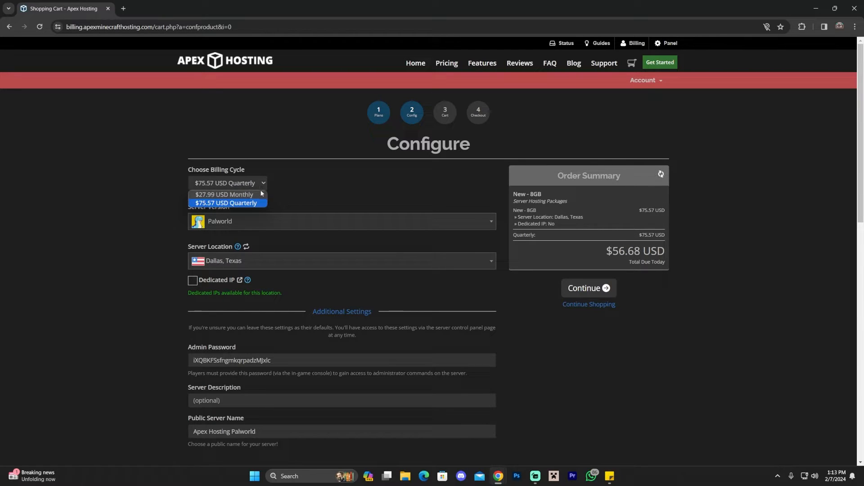
pyautogui.click(223, 195)
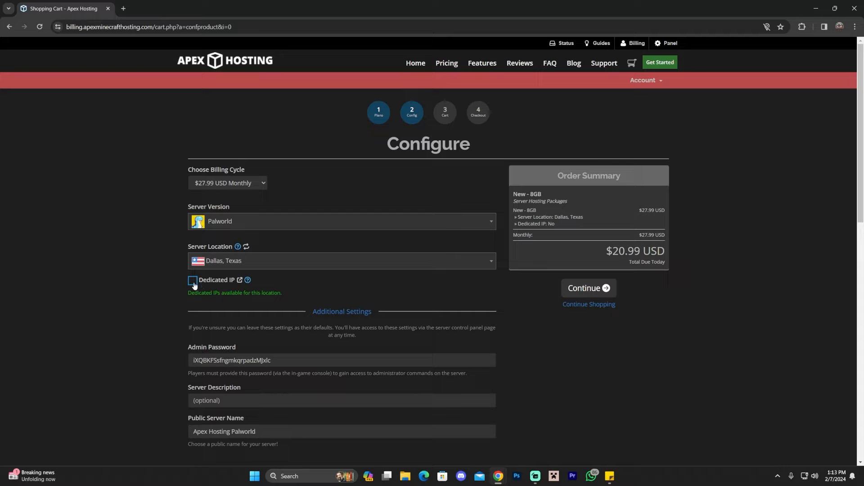
pyautogui.click(192, 280)
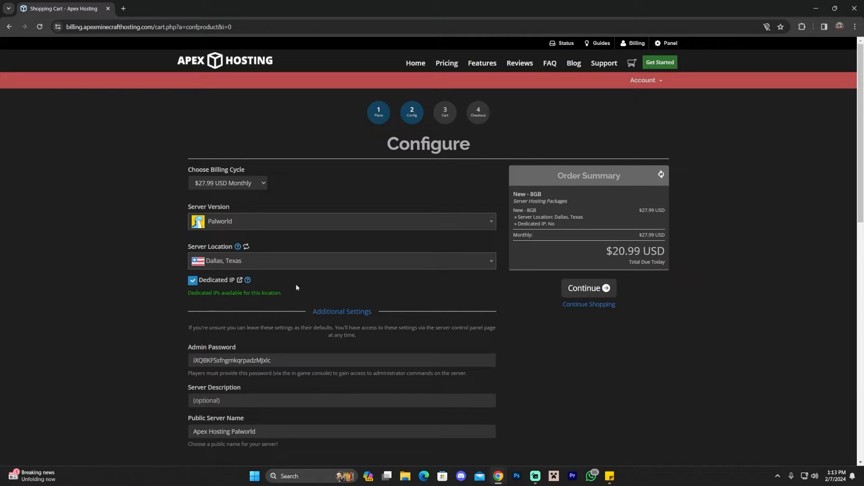
pyautogui.click(193, 280)
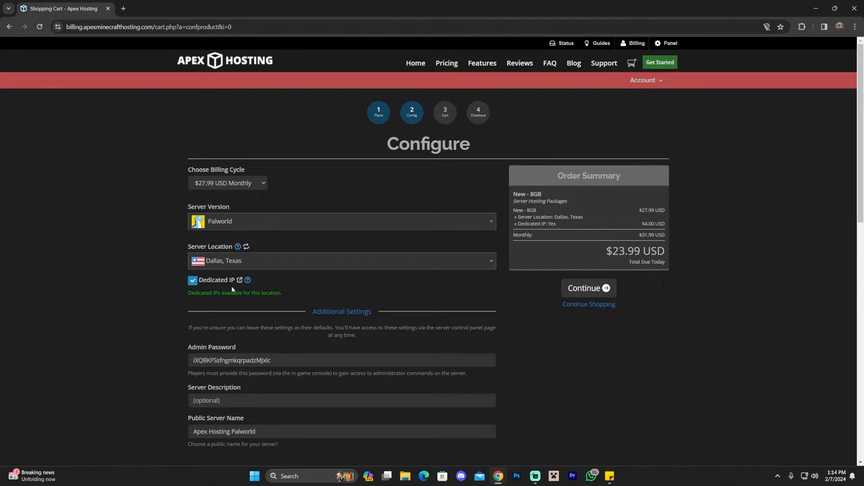
pyautogui.moveTo(257, 282)
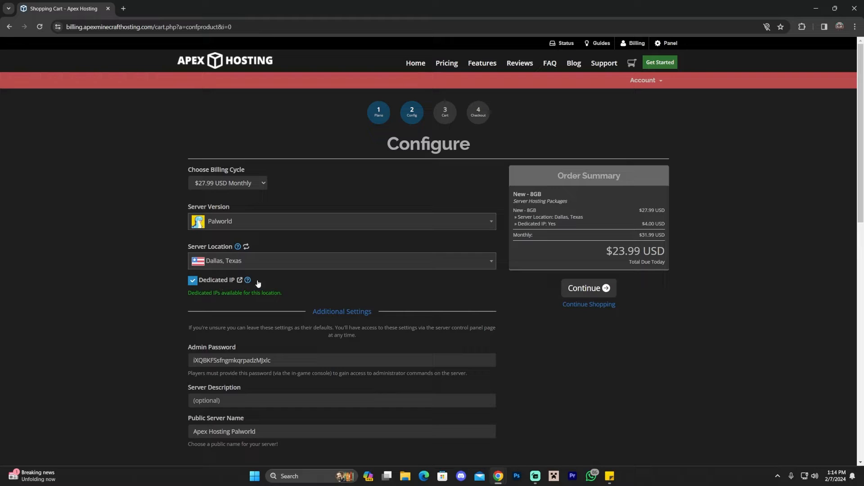
pyautogui.click(588, 288)
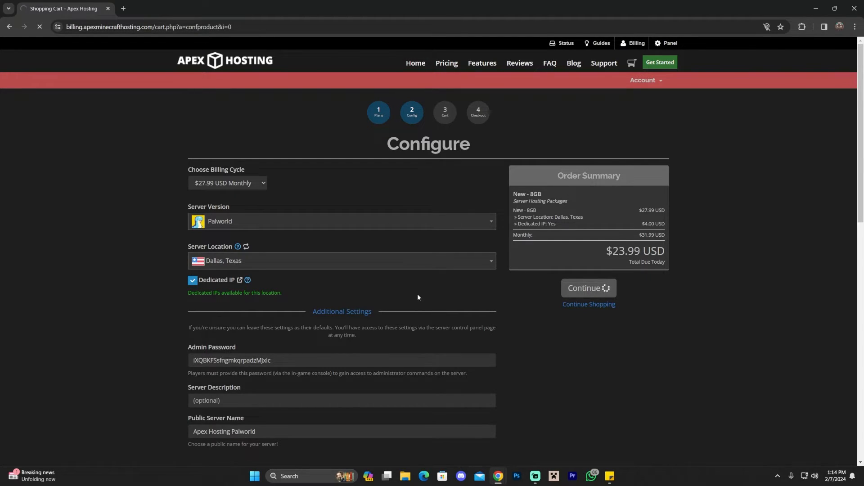
# - Check the cart ($23.99 due today with APEX25) and proceed to checkout
pyautogui.click(588, 288)
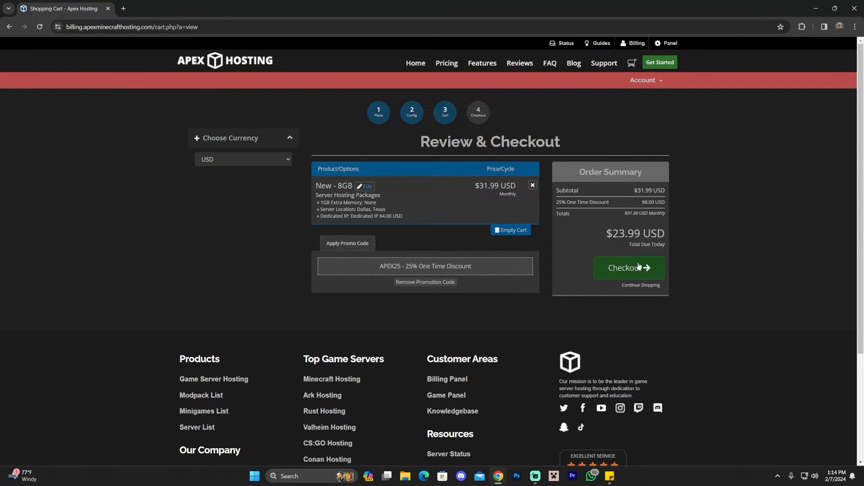
pyautogui.click(628, 268)
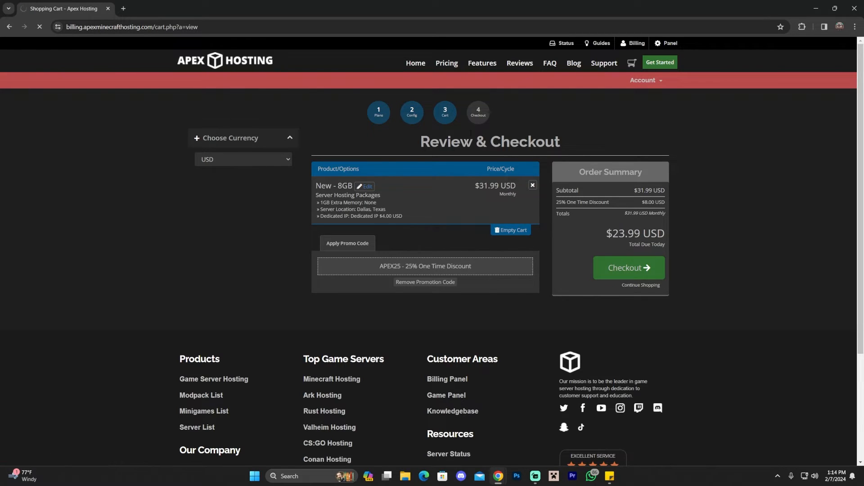
pyautogui.click(628, 268)
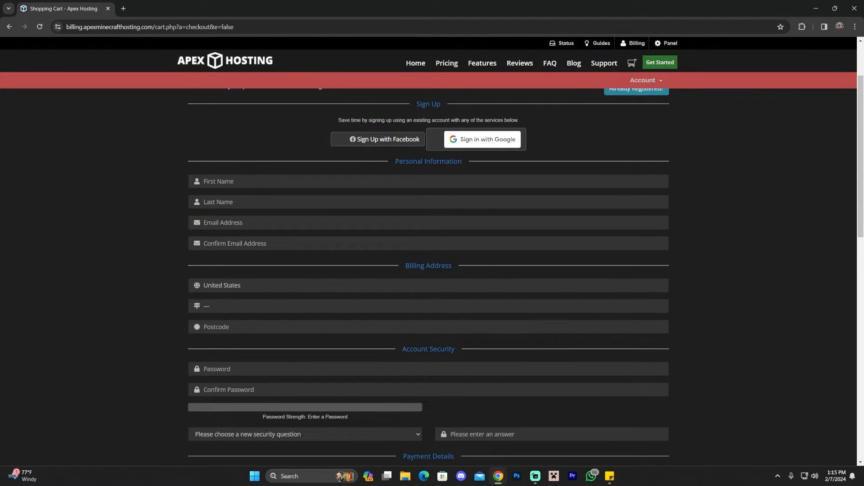
# - Scroll through the checkout form down to payment and Complete Order, then back up
pyautogui.scroll(-3)
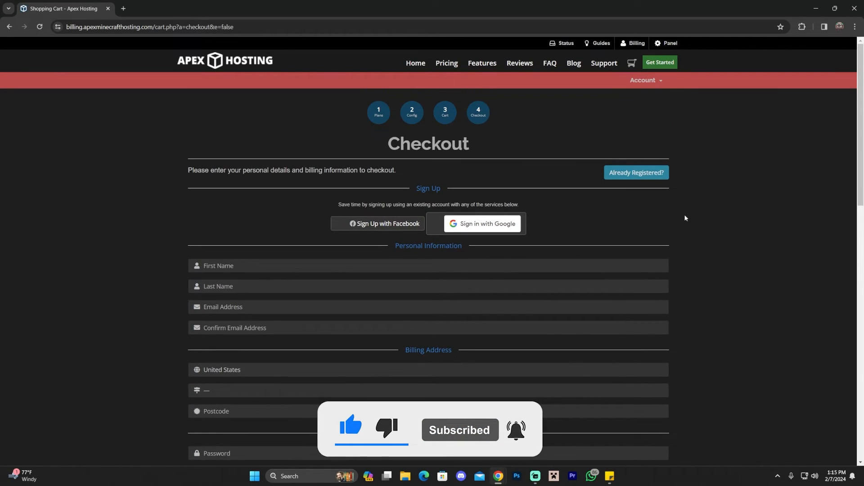
pyautogui.scroll(-3)
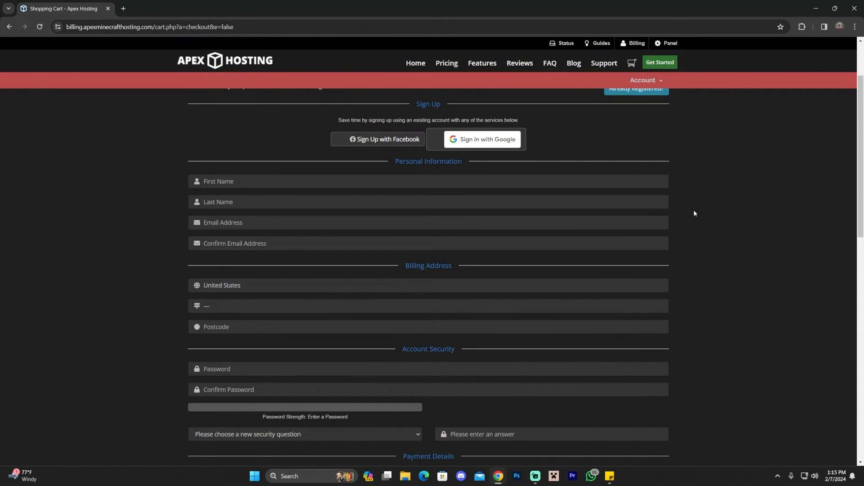
pyautogui.scroll(-3)
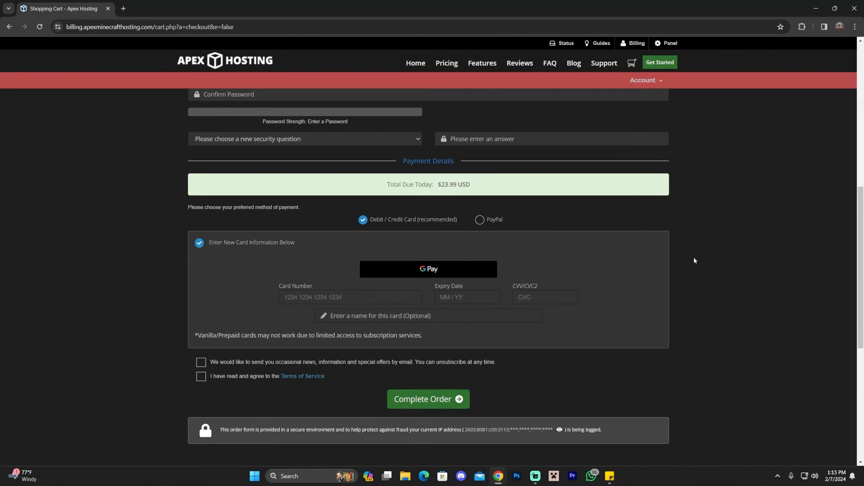
pyautogui.scroll(-3)
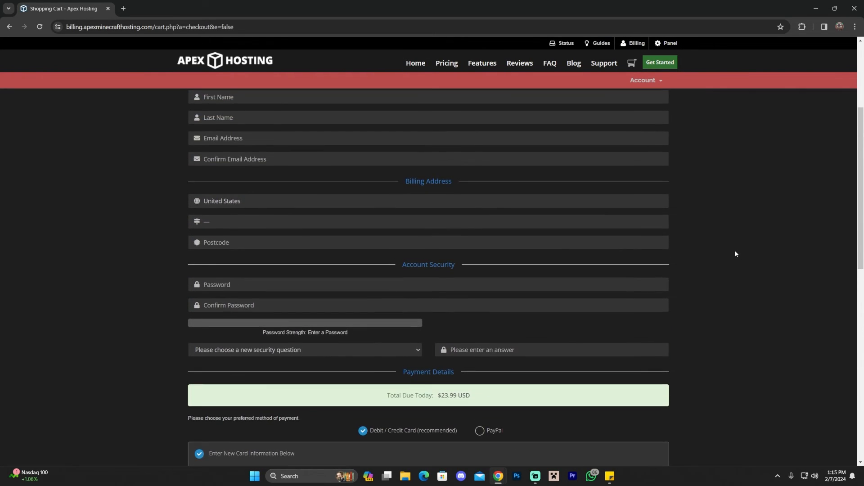
pyautogui.scroll(-3)
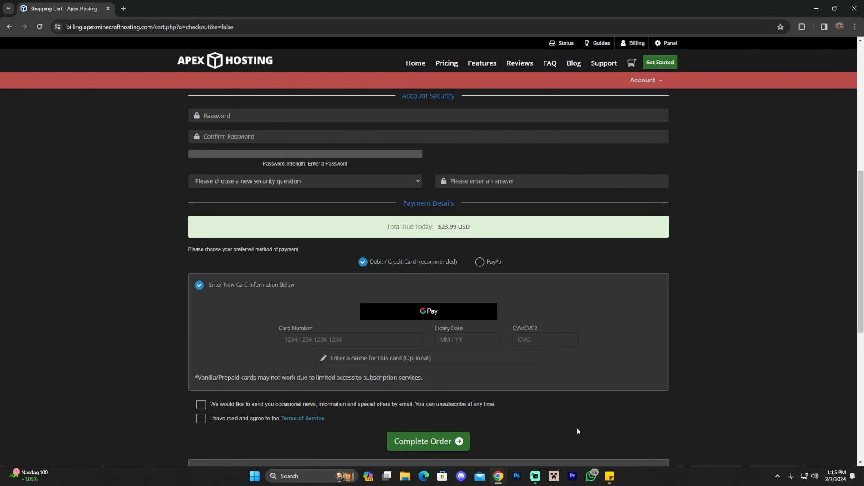
pyautogui.scroll(3)
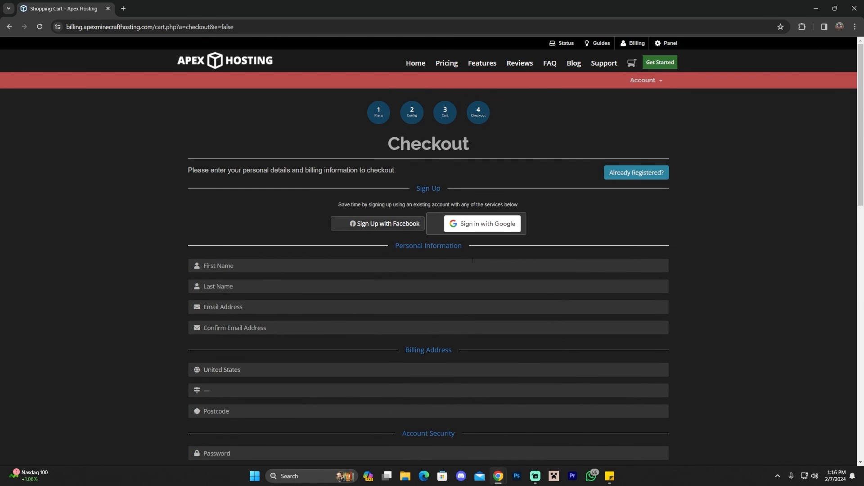
pyautogui.moveTo(679, 236)
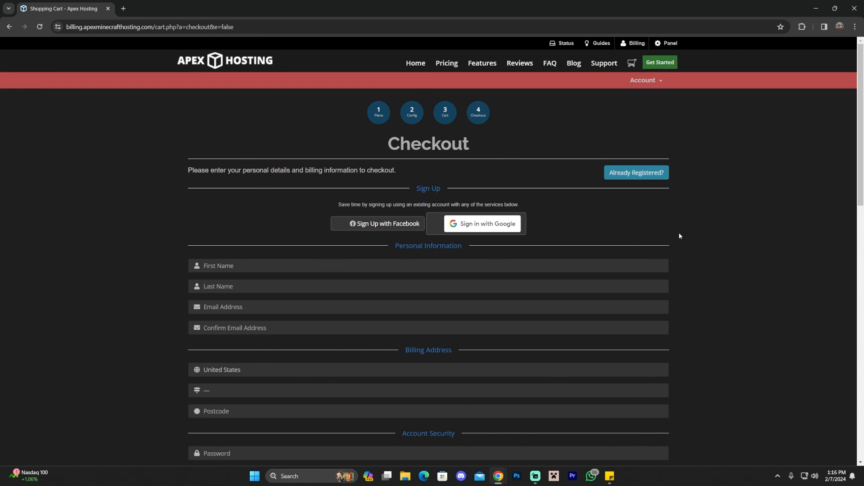
pyautogui.moveTo(711, 243)
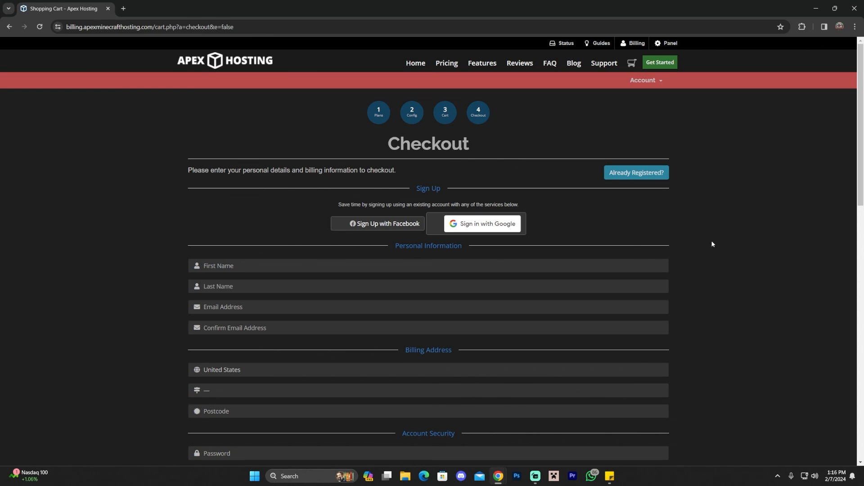